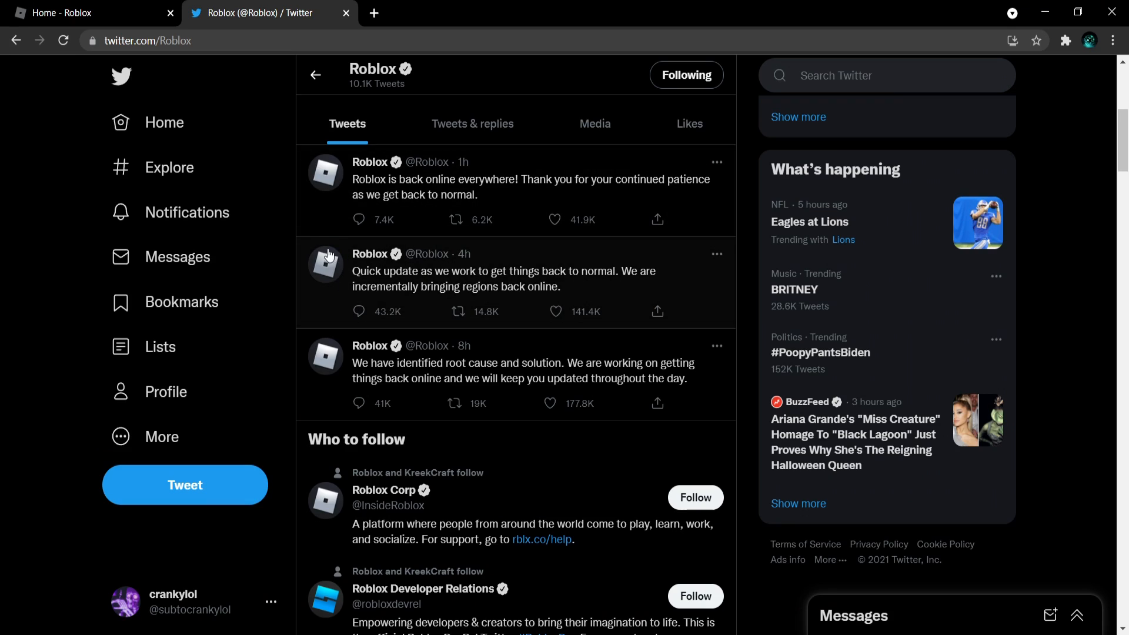
pyautogui.scroll(-3)
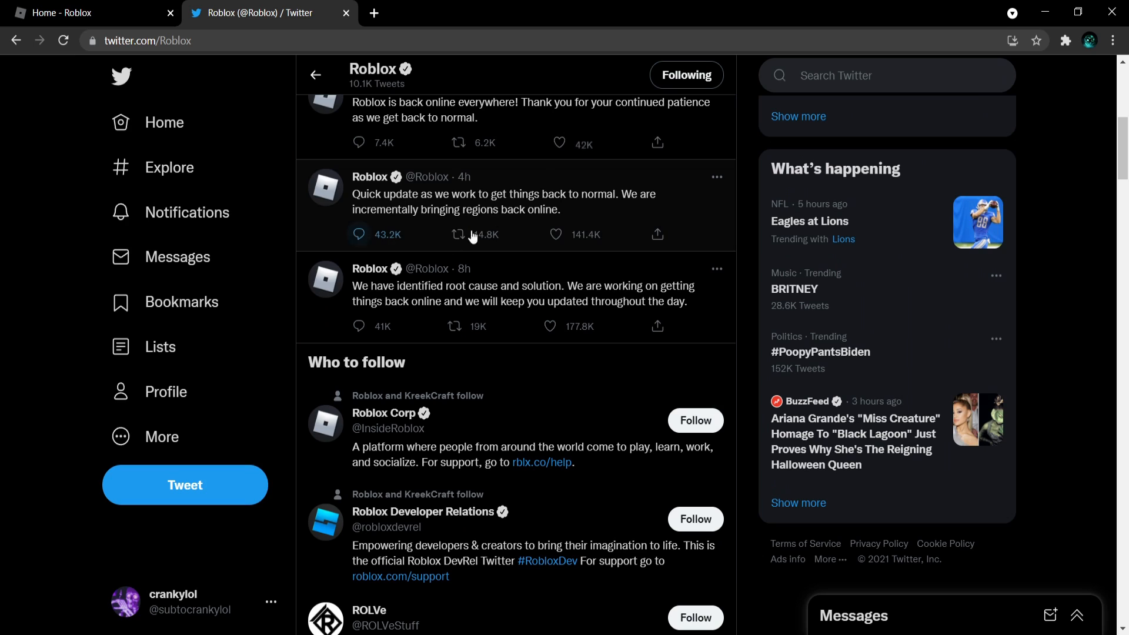
pyautogui.moveTo(502, 218)
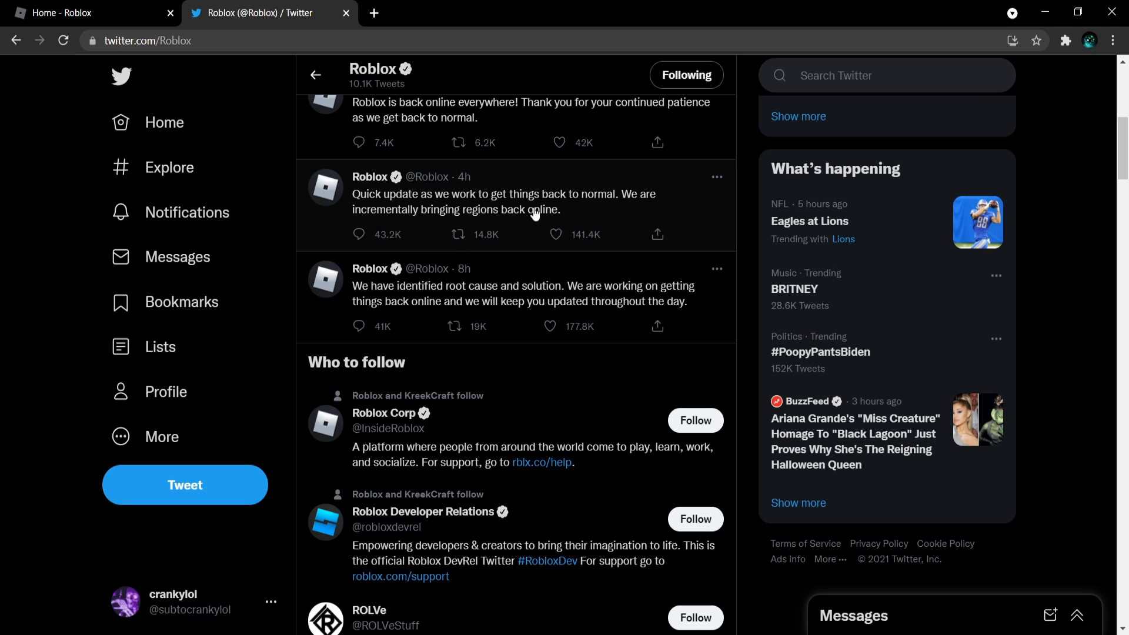
pyautogui.scroll(3)
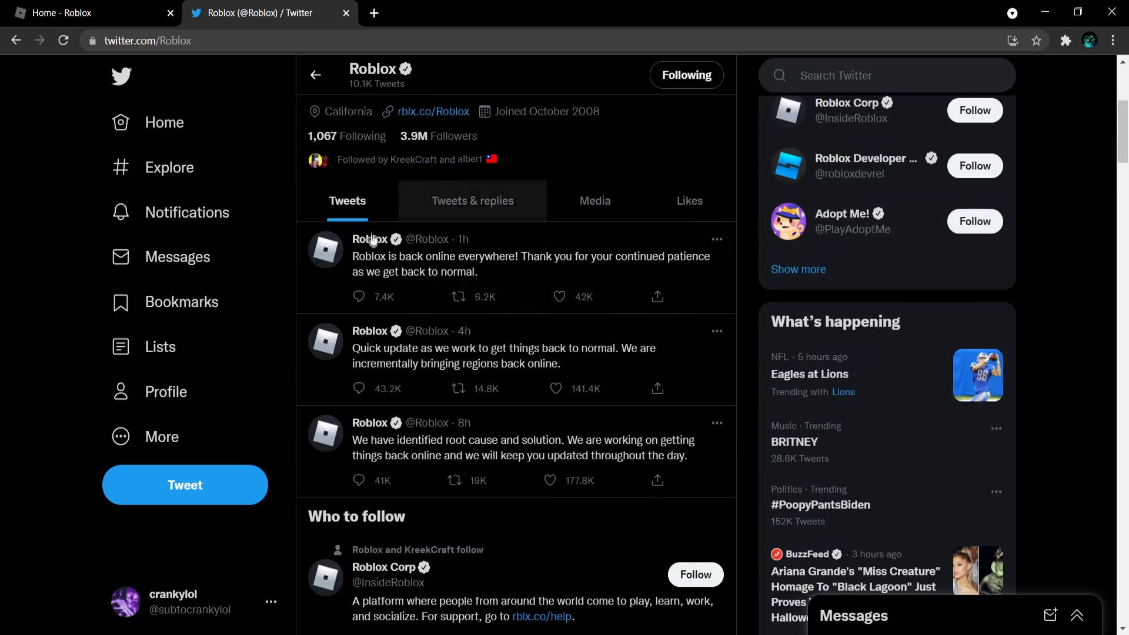
pyautogui.scroll(3)
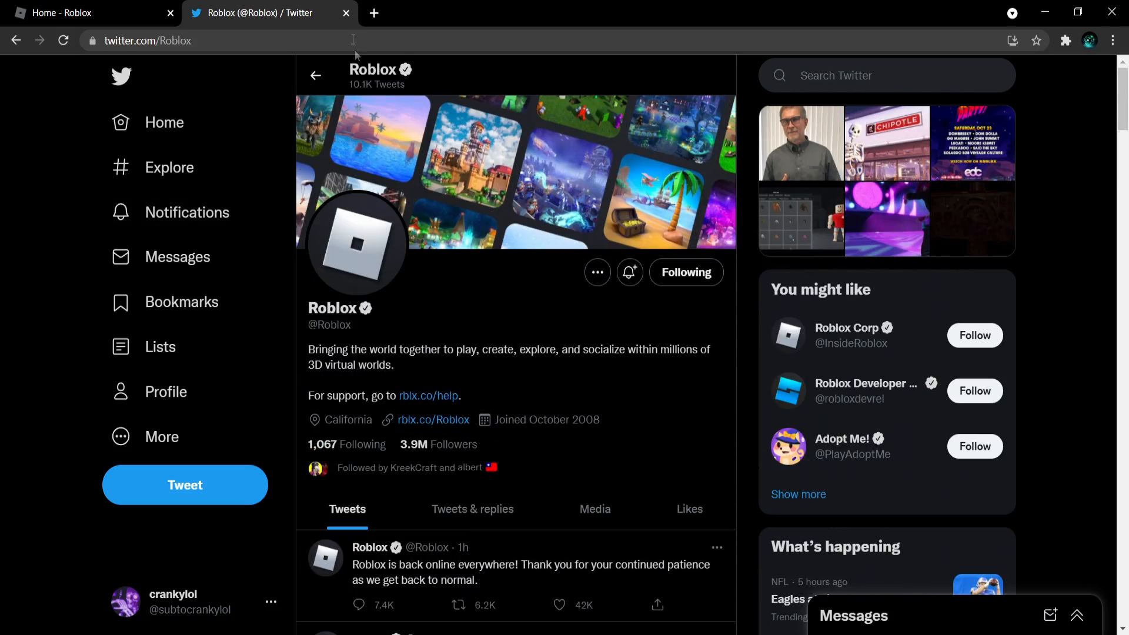